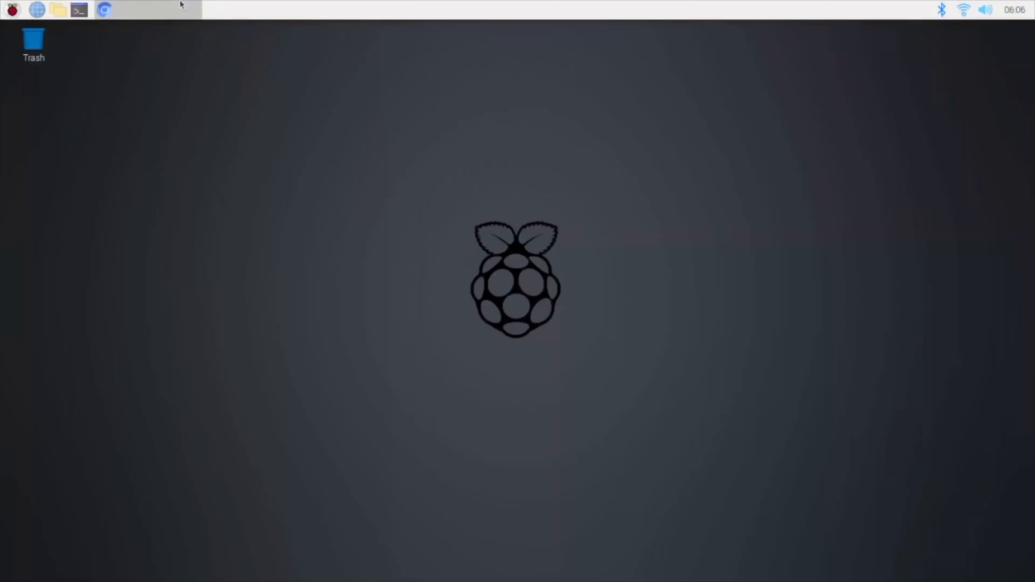
# Step: Restore the Chromium window and scroll the K-0592 wiki page to the UPS-on-OLED setup commands
pyautogui.click(104, 10)
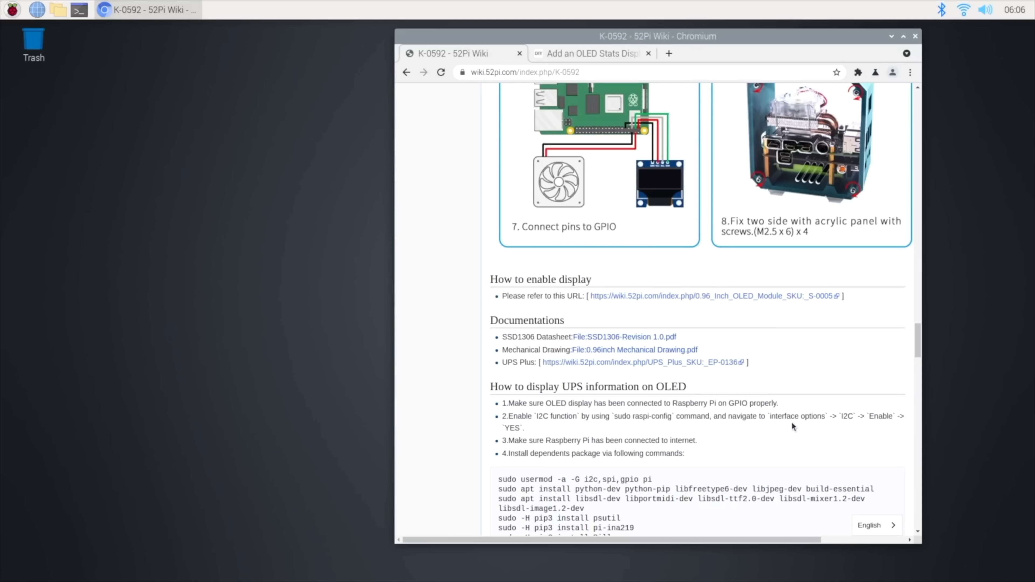
pyautogui.scroll(-3)
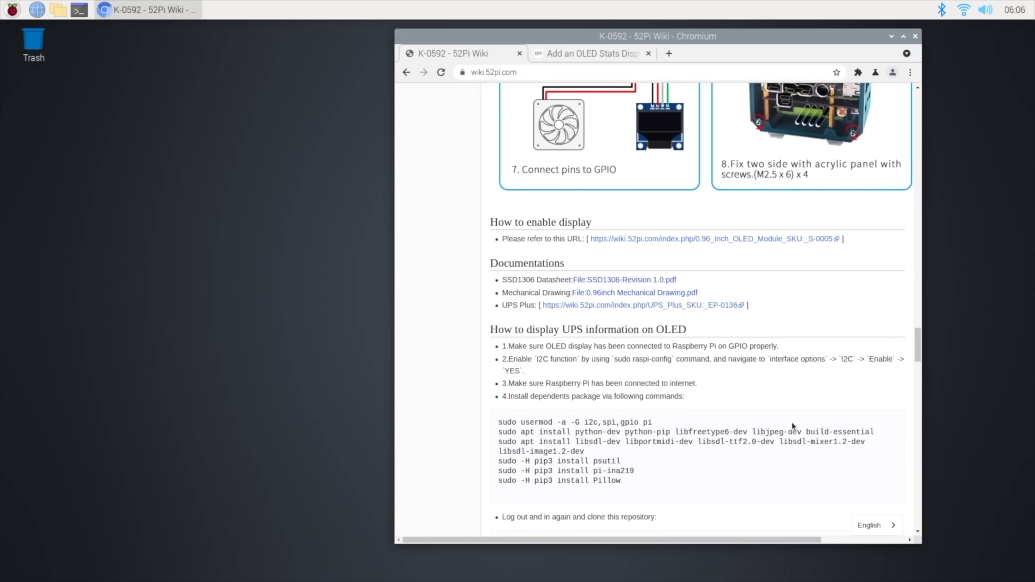
pyautogui.scroll(-3)
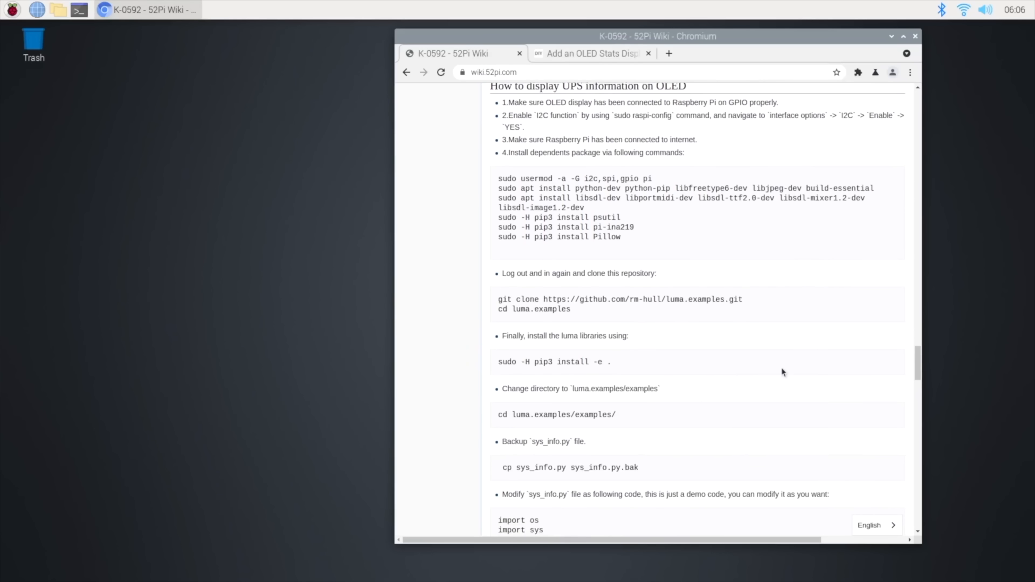
pyautogui.scroll(-3)
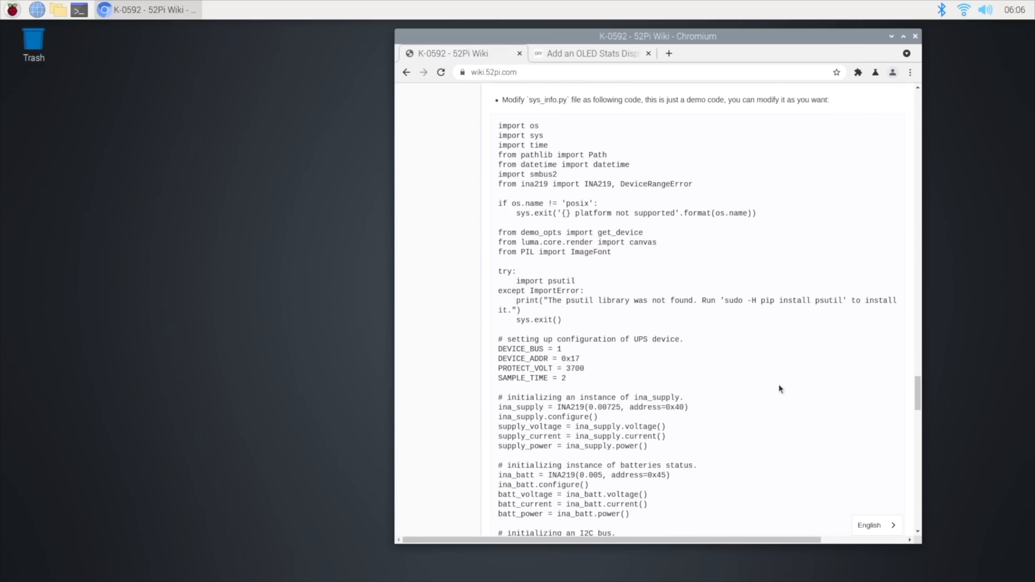
pyautogui.scroll(-3)
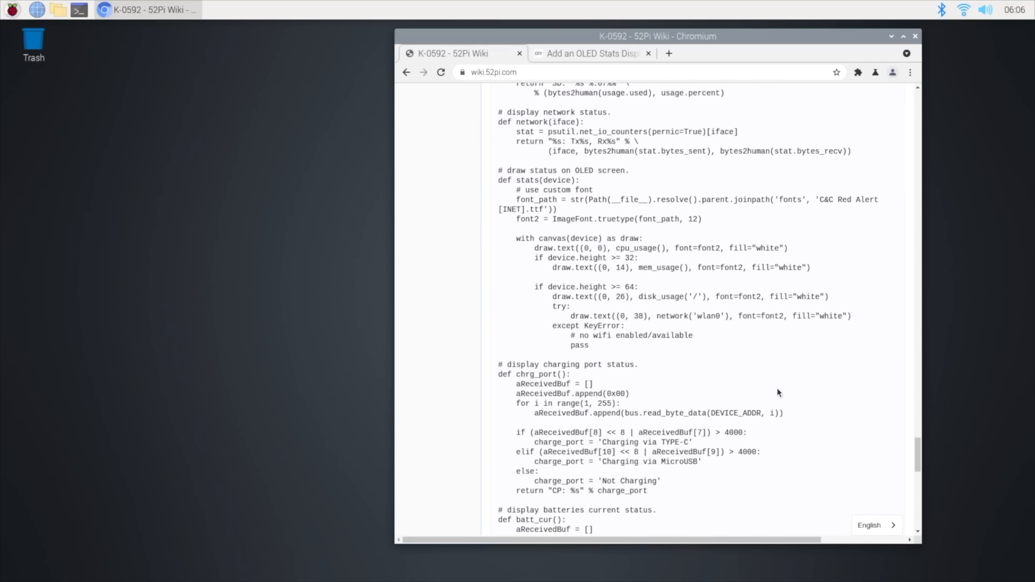
pyautogui.scroll(-3)
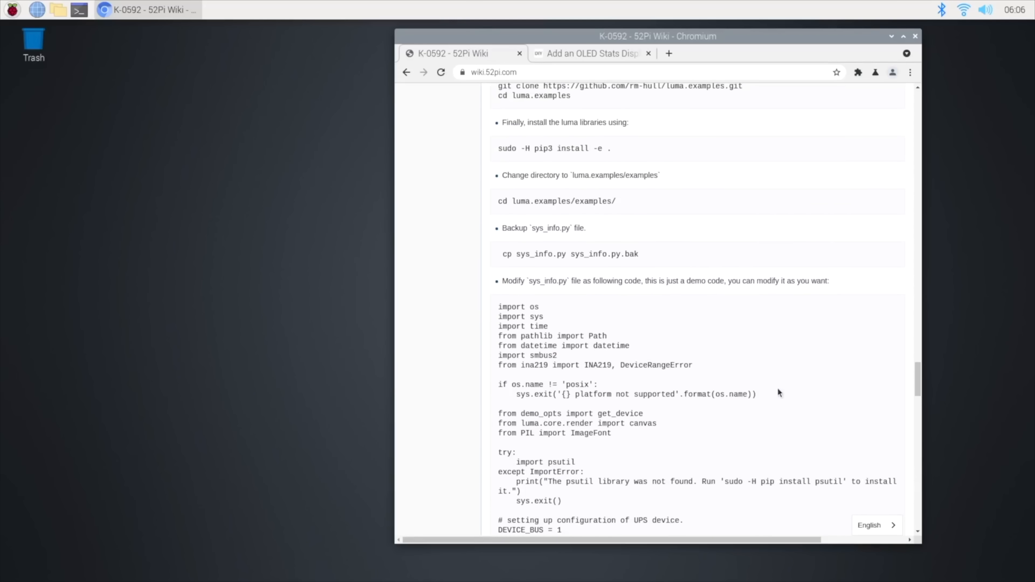
pyautogui.scroll(3)
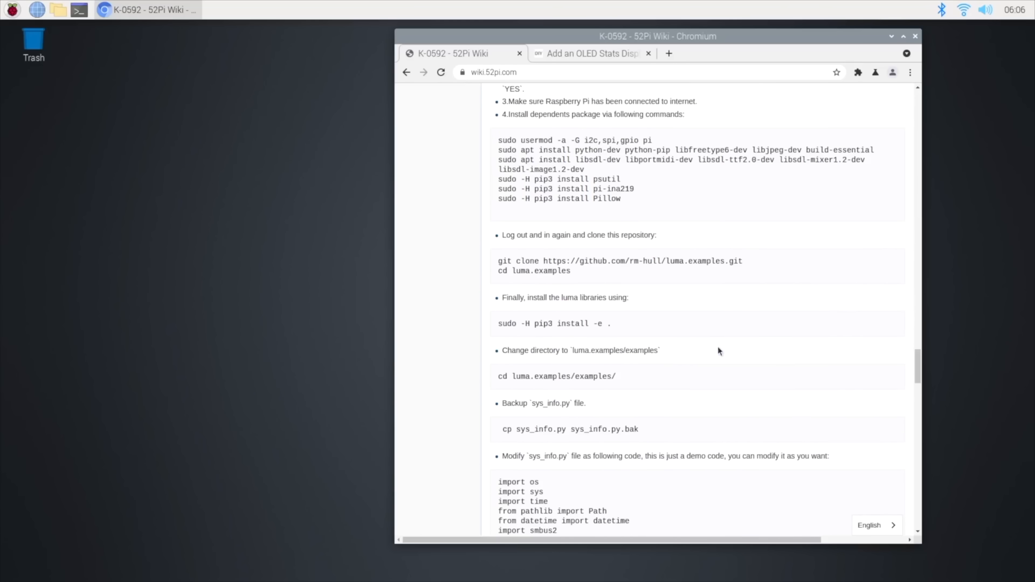
pyautogui.scroll(3)
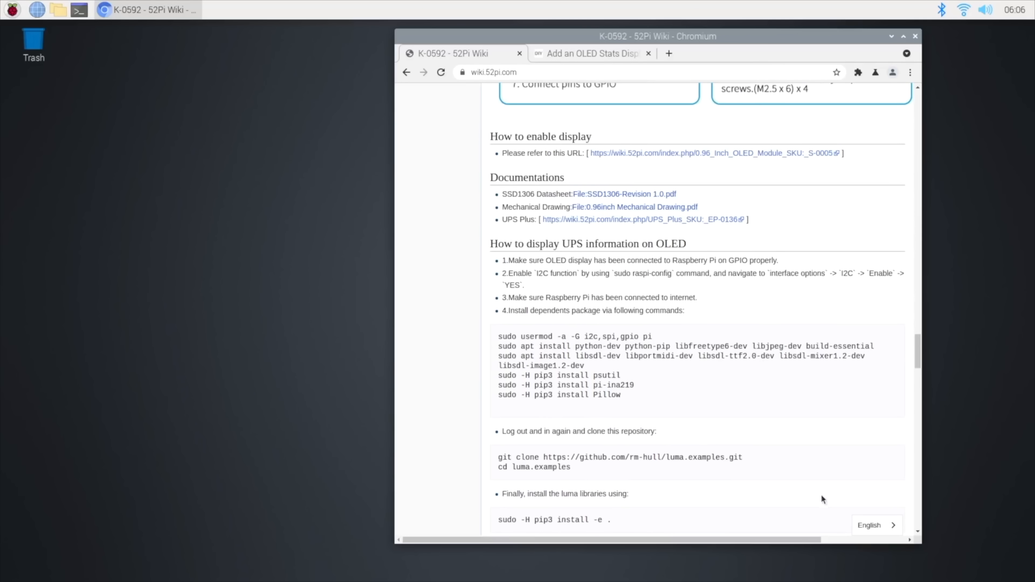
# Step: Switch to The DIY Life OLED stats tutorial tab and scroll to its I2C display check section
pyautogui.click(593, 52)
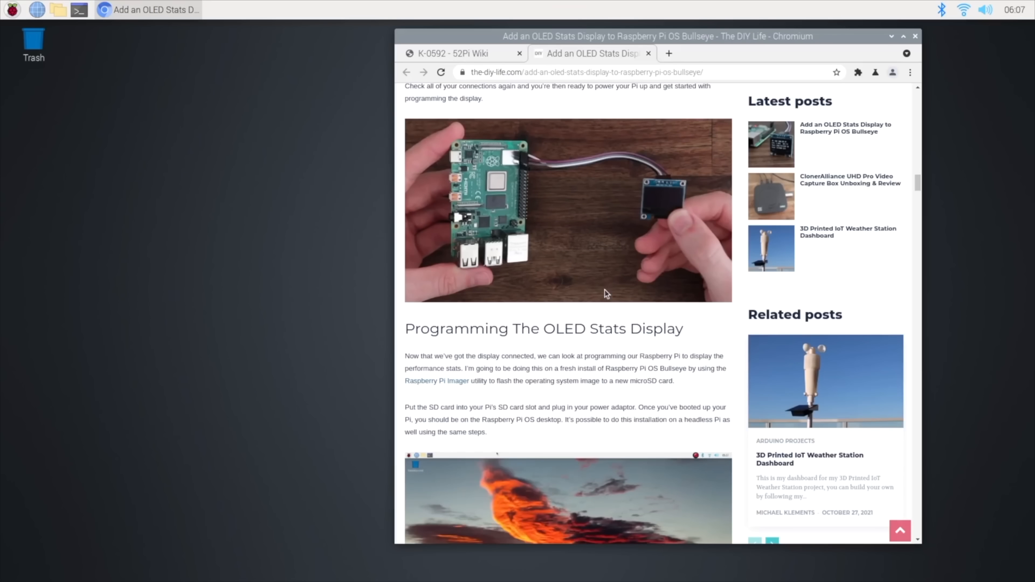
pyautogui.moveTo(502, 76)
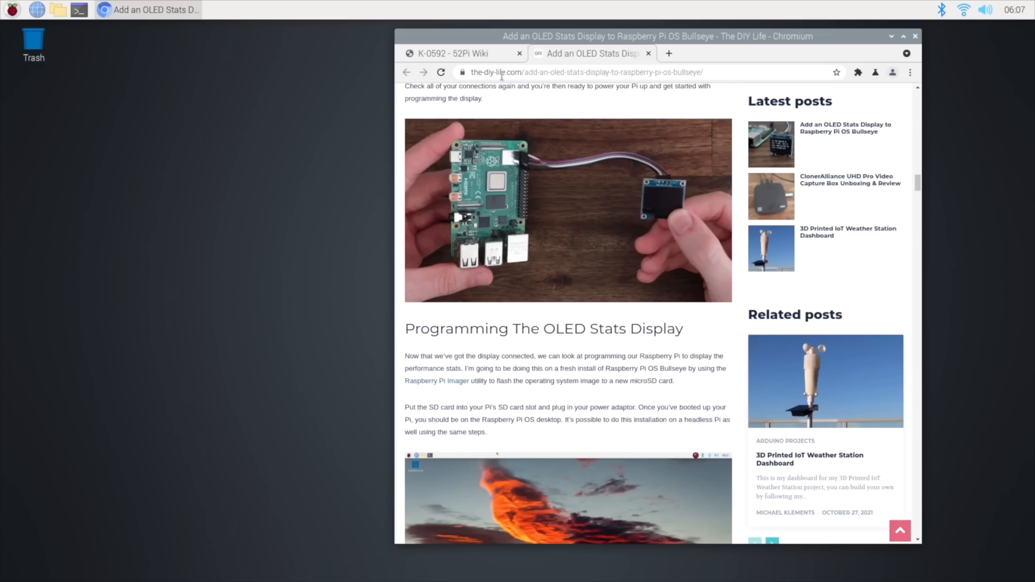
pyautogui.moveTo(502, 112)
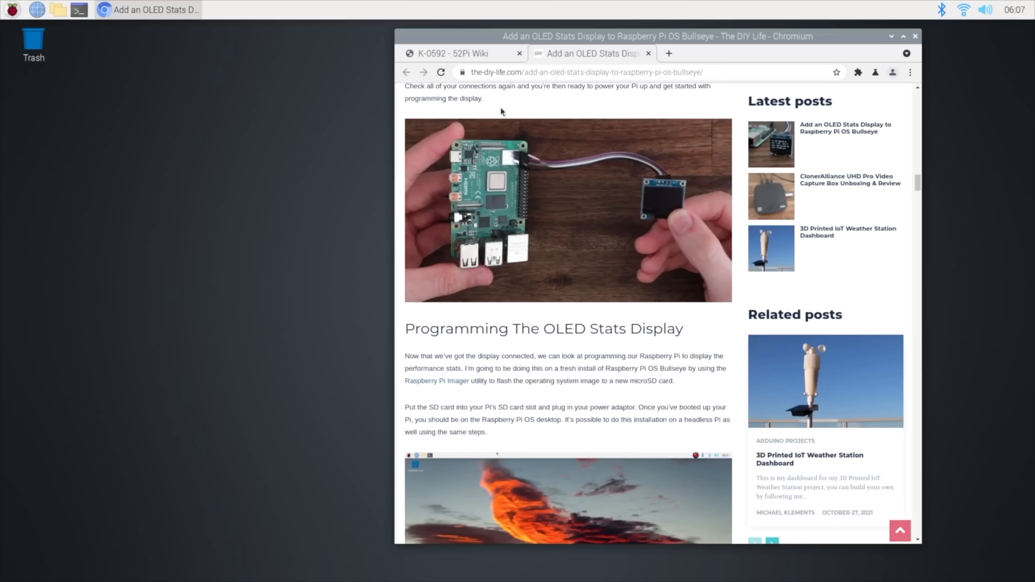
pyautogui.moveTo(675, 389)
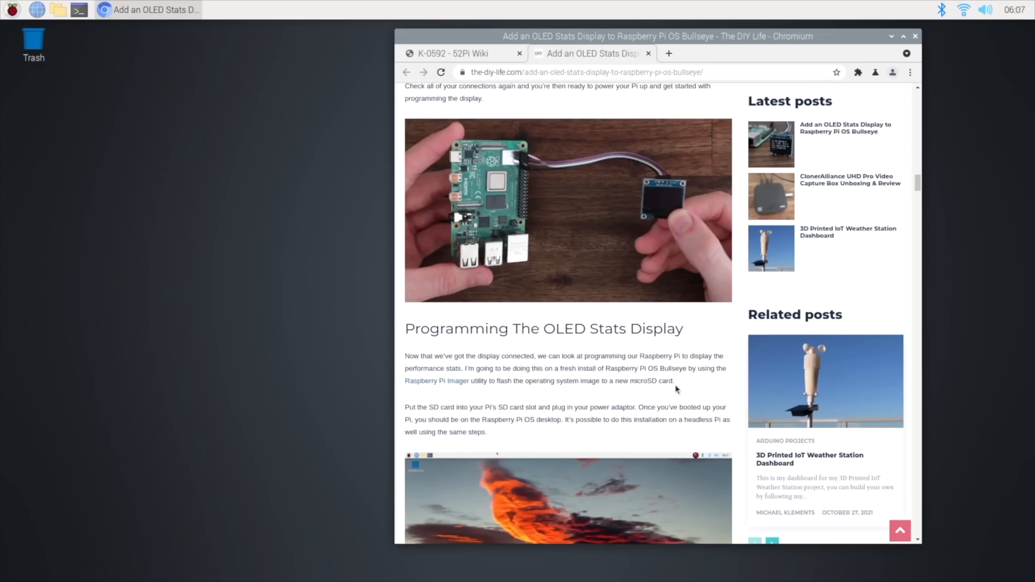
pyautogui.scroll(-3)
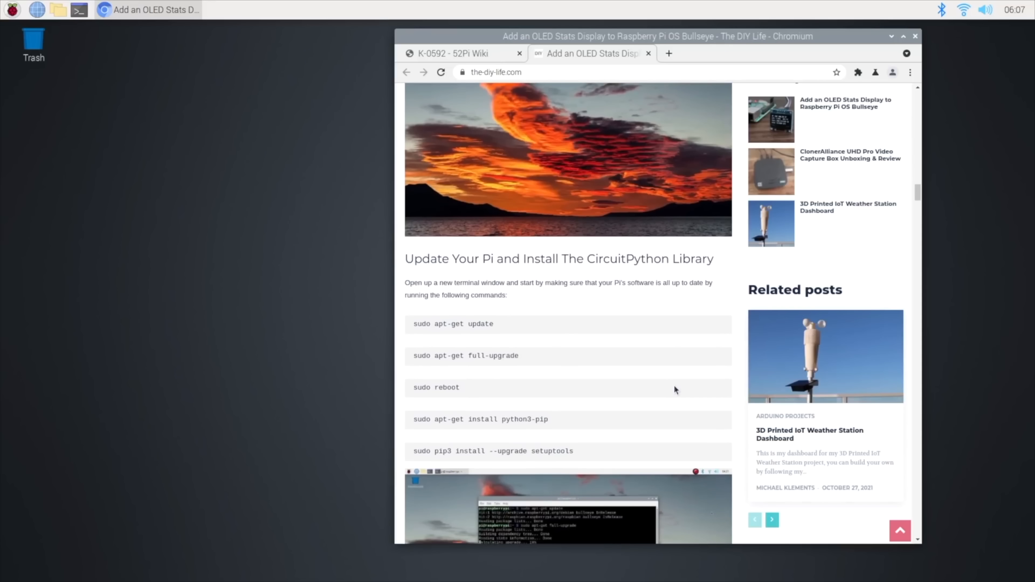
pyautogui.scroll(-3)
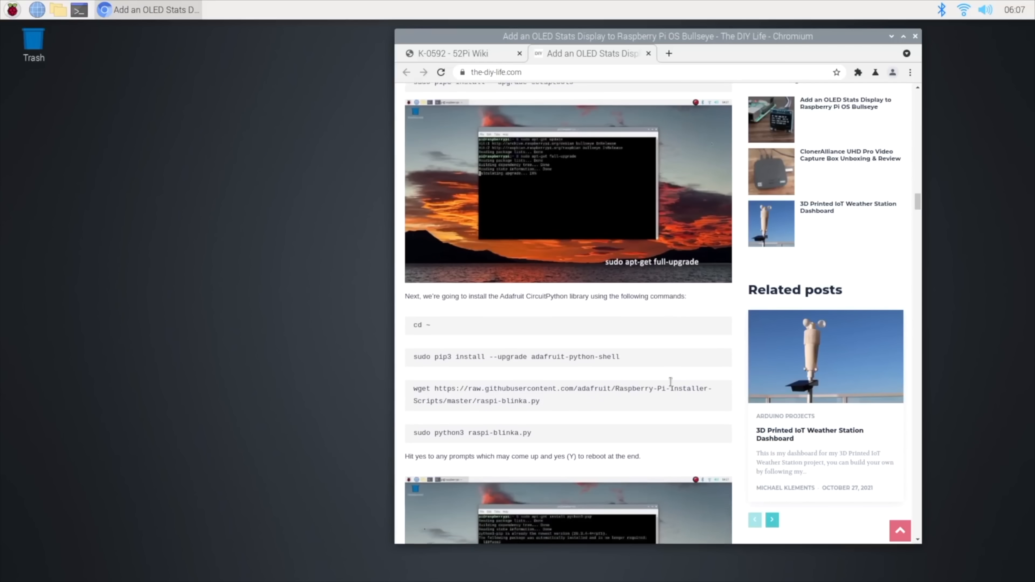
pyautogui.scroll(-3)
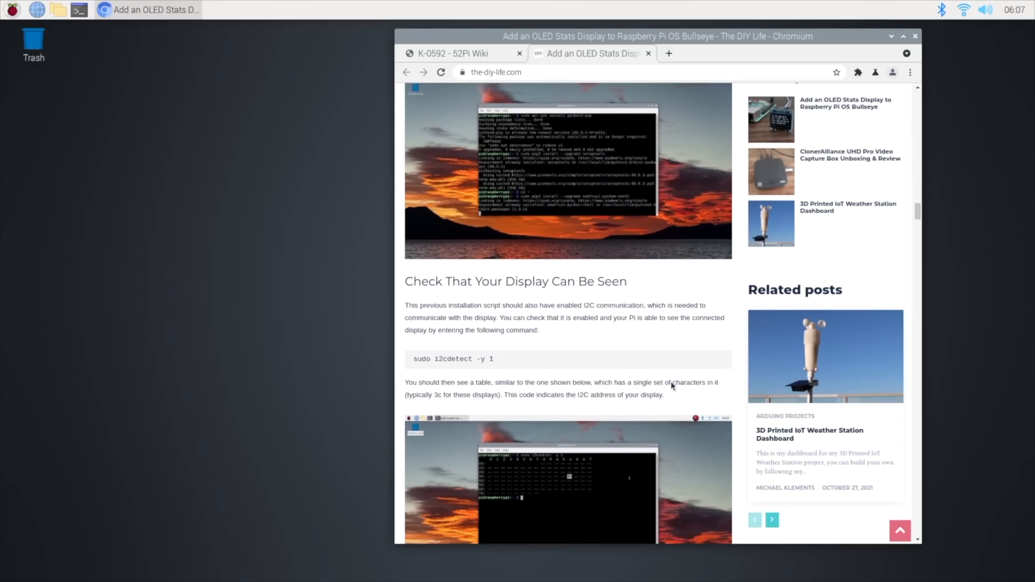
pyautogui.scroll(-3)
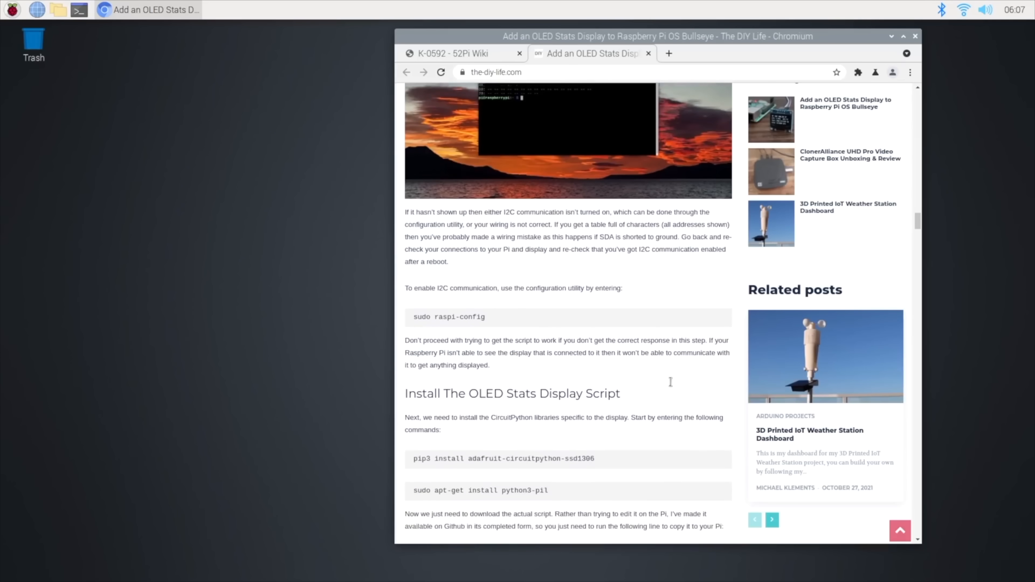
pyautogui.scroll(-3)
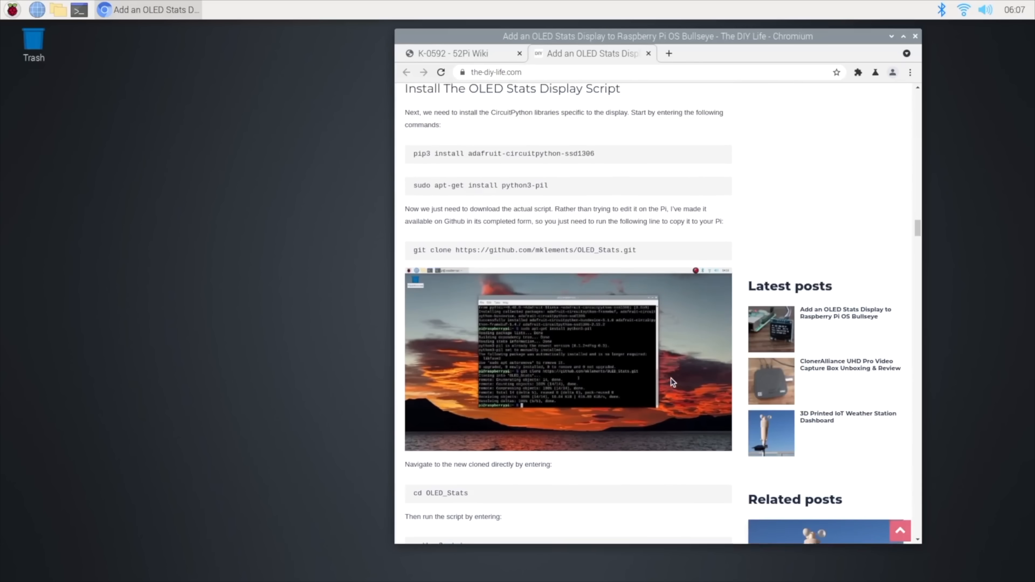
pyautogui.scroll(-3)
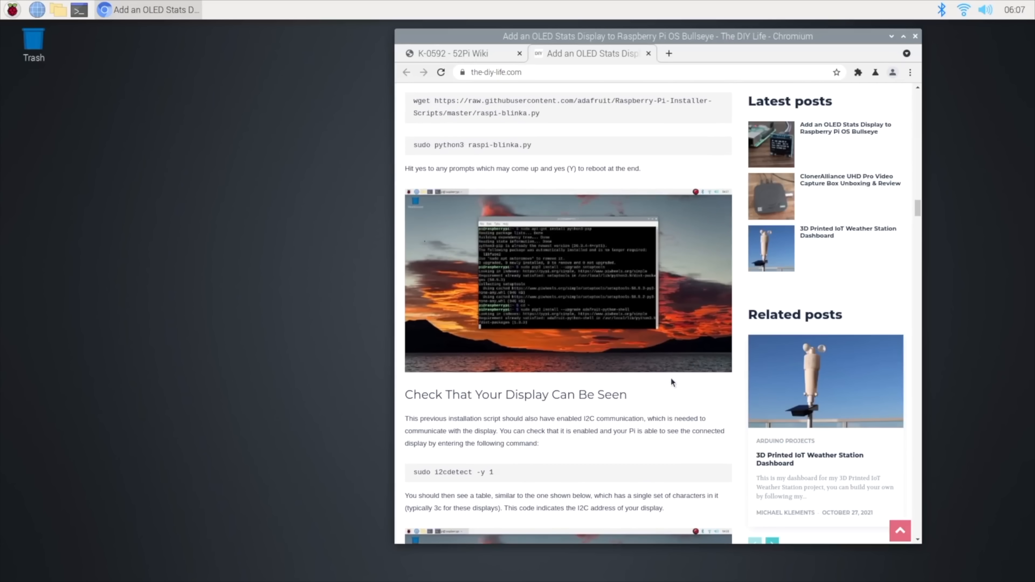
pyautogui.moveTo(530, 58)
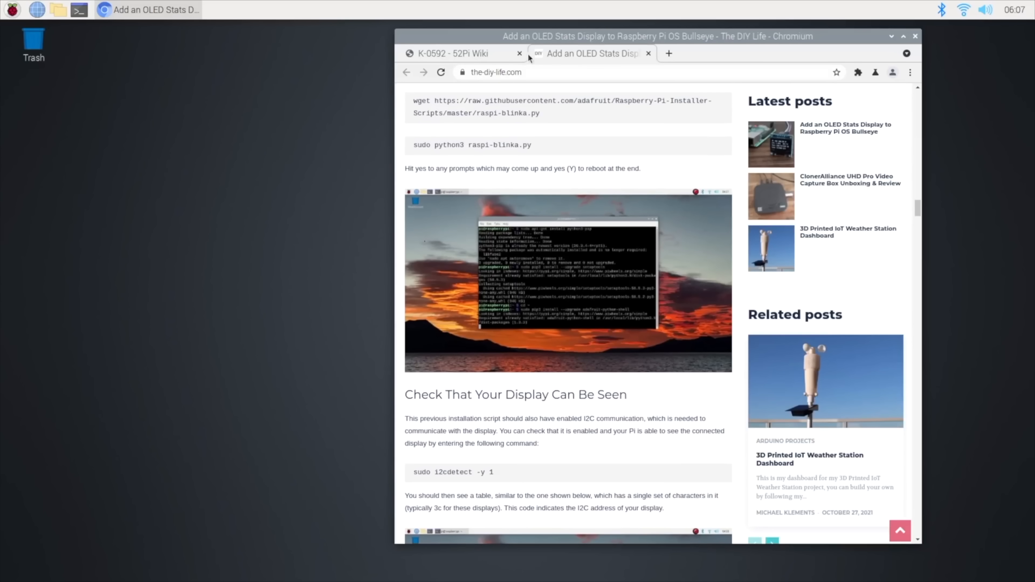